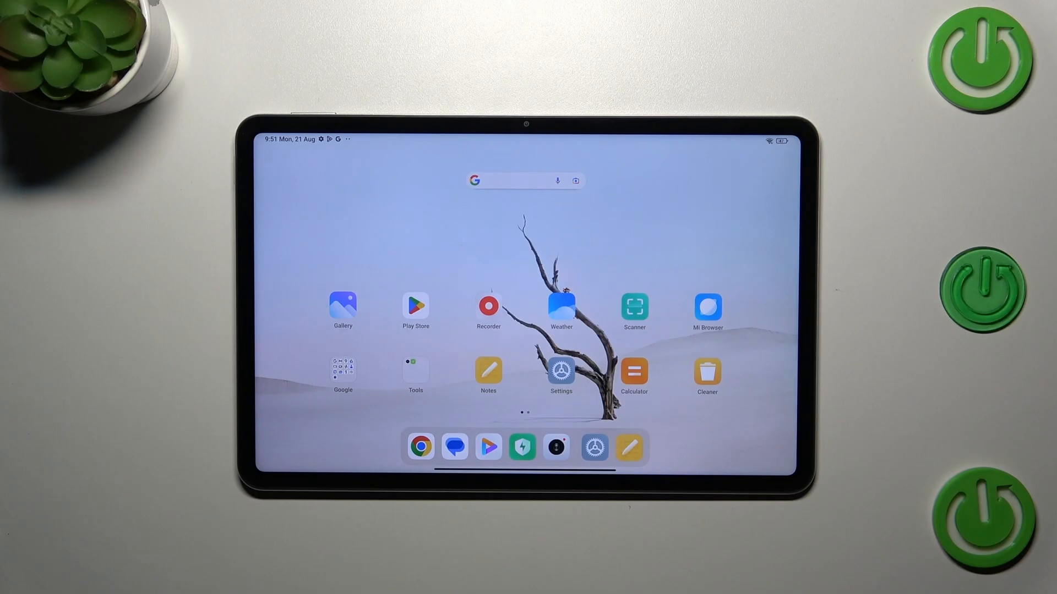
# Launch the Settings app from the Xiaomi Pad home screen
pyautogui.click(560, 372)
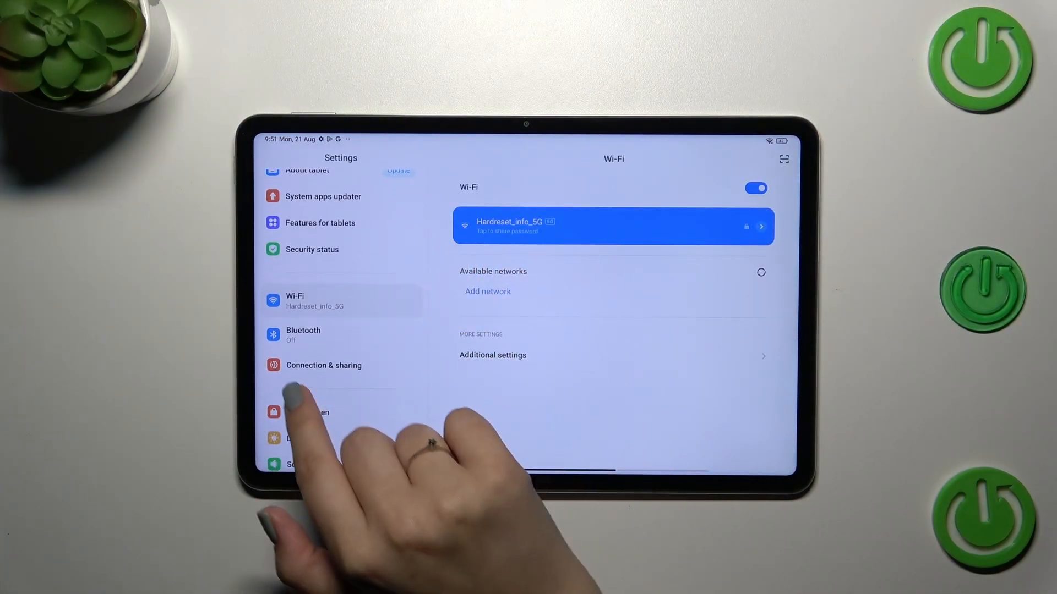
# Reach the Reset Wi-Fi and Bluetooth page via Connection & sharing
pyautogui.click(322, 365)
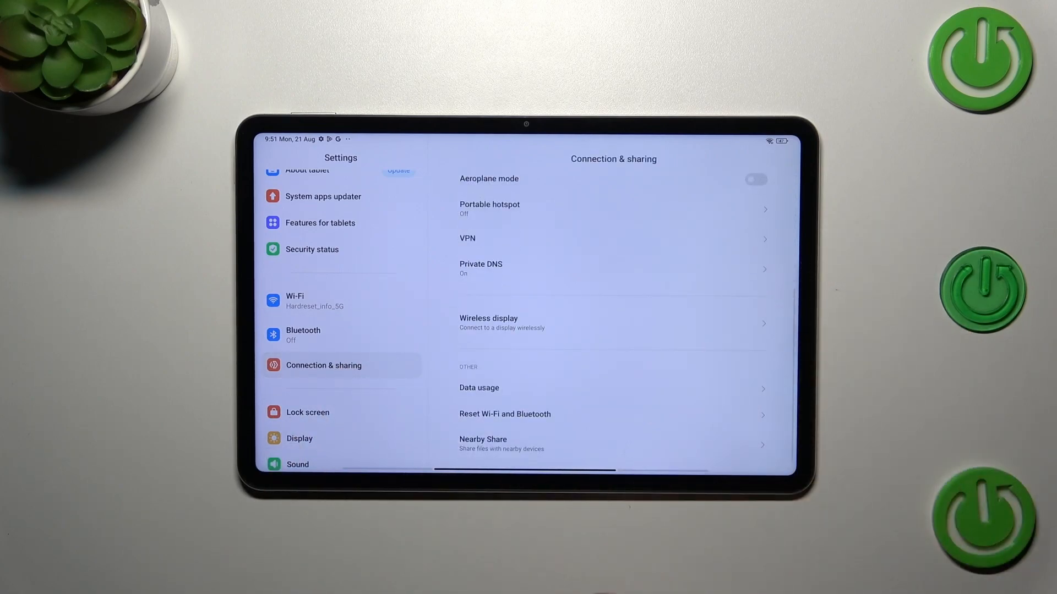
pyautogui.click(504, 414)
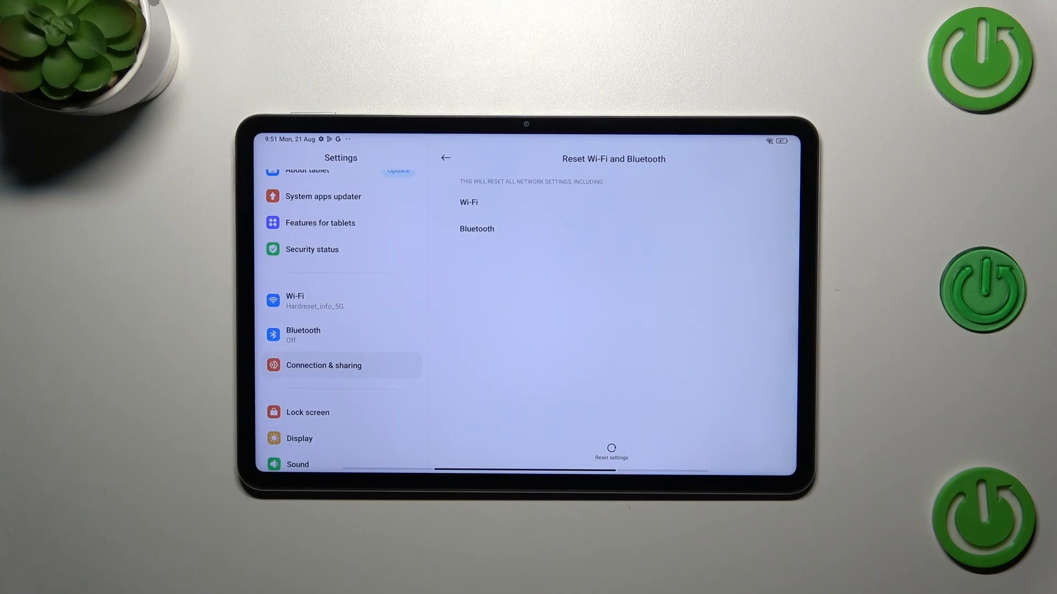
# Reset the Wi-Fi and Bluetooth settings and confirm with OK in the Reset? dialog
pyautogui.click(610, 451)
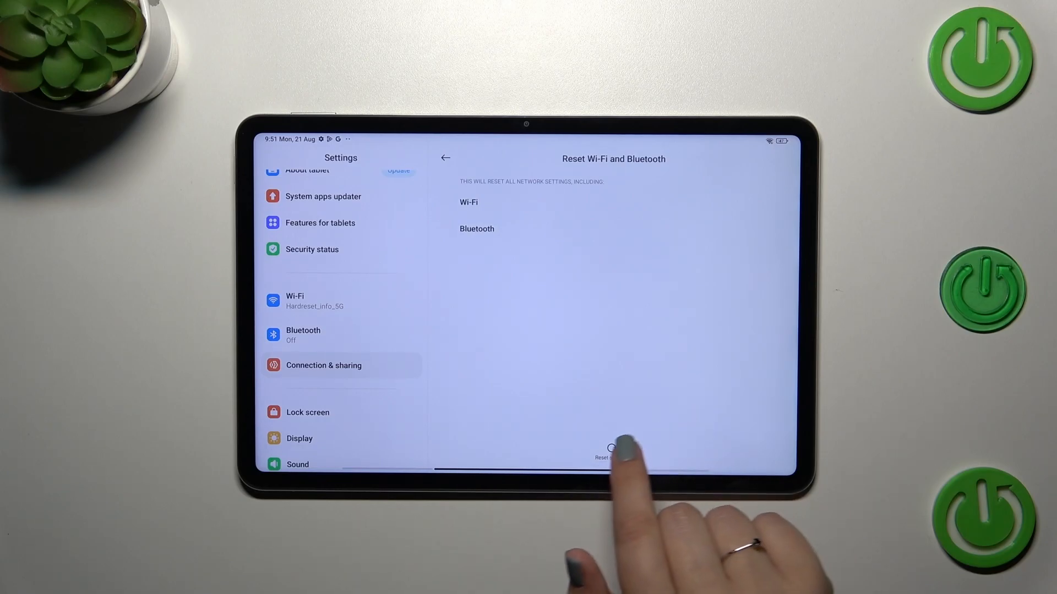
pyautogui.click(609, 451)
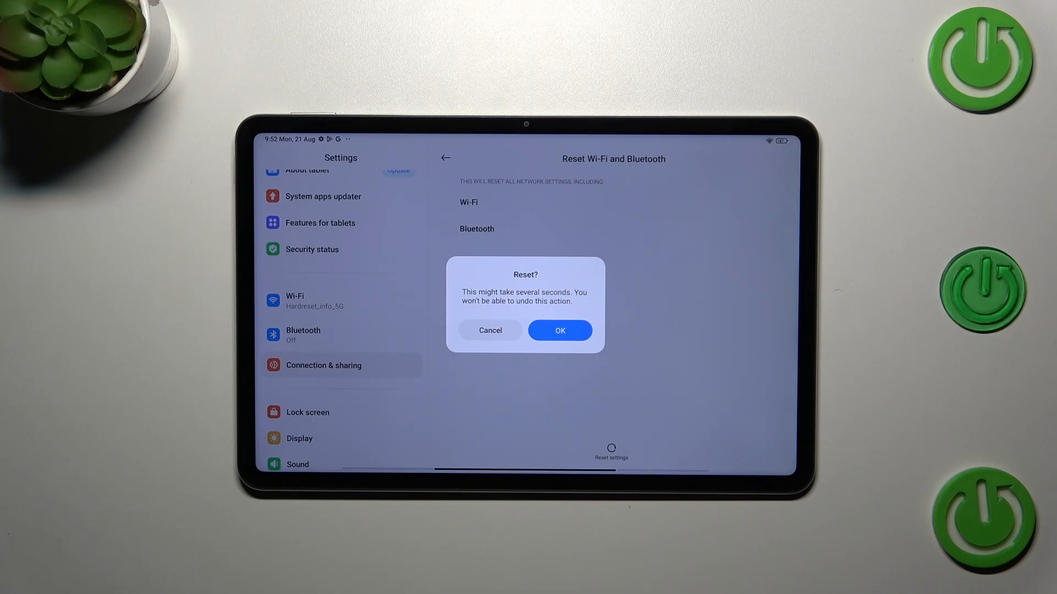
pyautogui.click(559, 330)
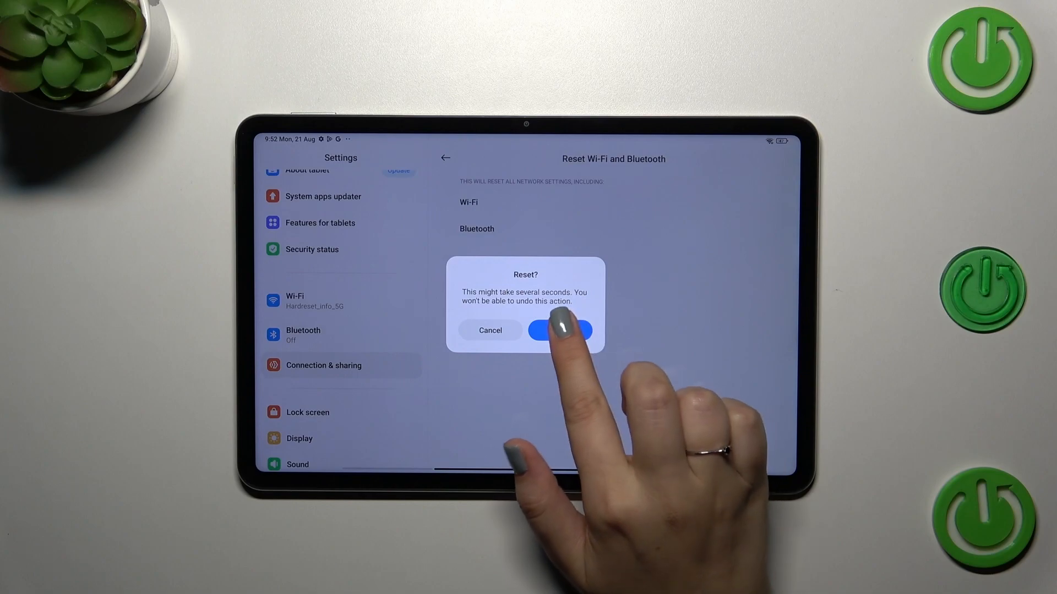
pyautogui.click(560, 330)
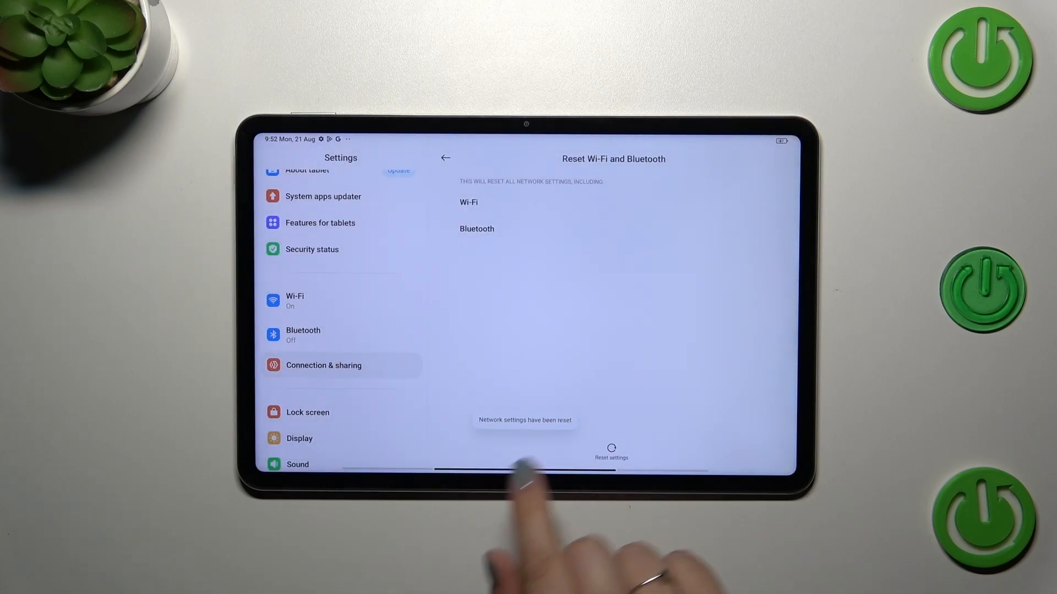